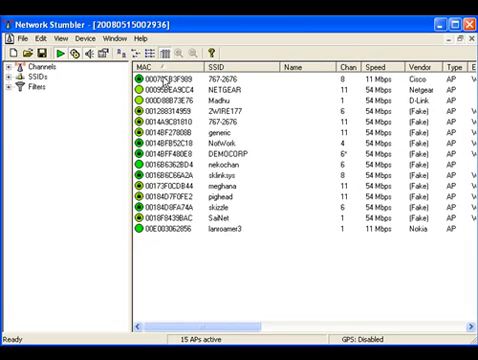
pyautogui.moveTo(170, 237)
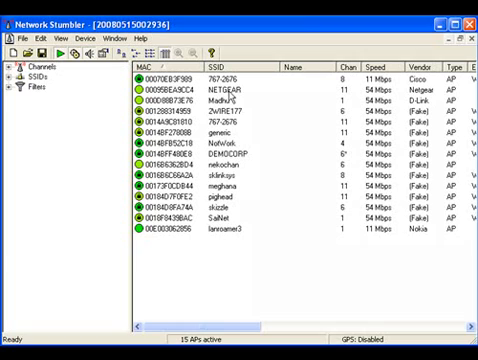
pyautogui.moveTo(305, 67)
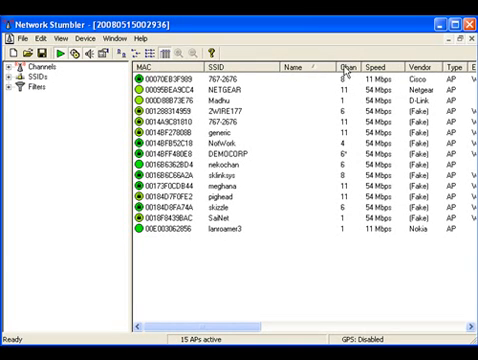
# Sort the access point list by the Speed column, slowest first.
pyautogui.click(343, 66)
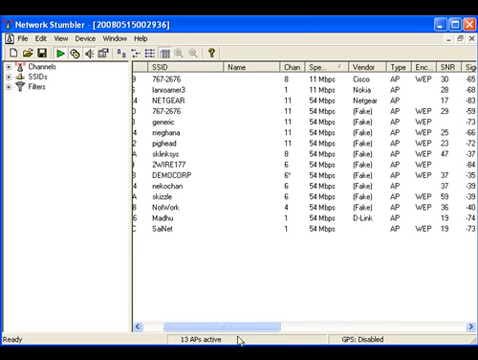
# Scroll the AP list right to bring the Speed through Subnet columns into view.
pyautogui.hscroll(3)
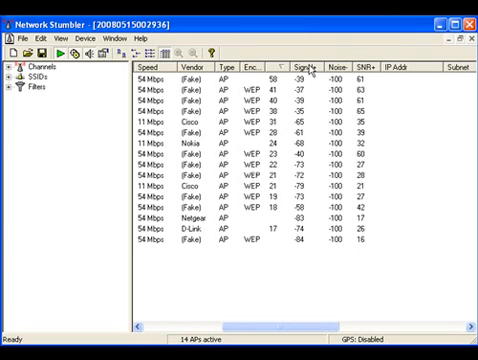
# Sort the access point list by the Signal+ column, weakest signal first.
pyautogui.click(292, 64)
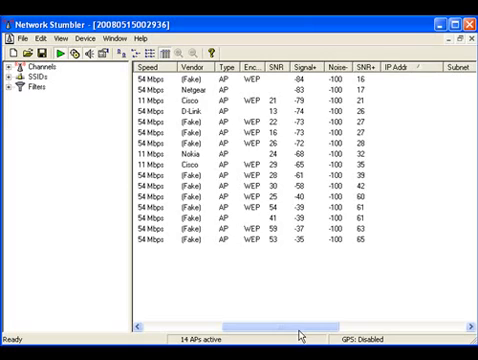
# Scroll the AP list right toward the Latitude, Flags, Beacon and Distance columns.
pyautogui.hscroll(3)
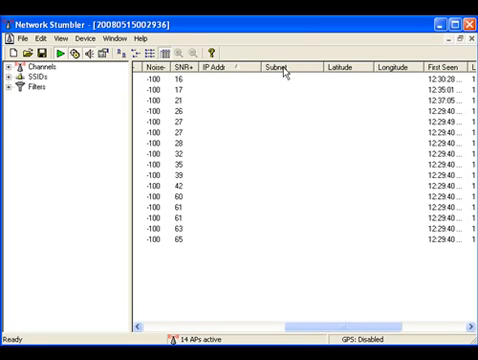
pyautogui.moveTo(352, 73)
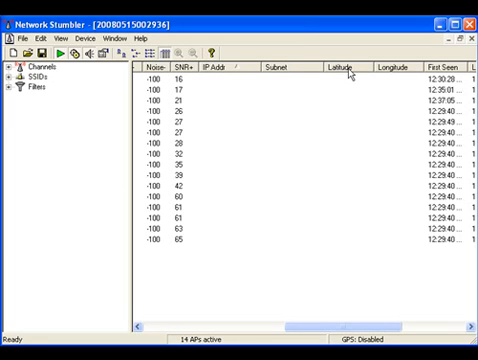
pyautogui.moveTo(395, 69)
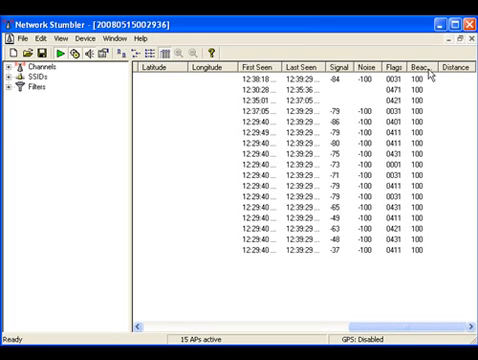
pyautogui.moveTo(428, 200)
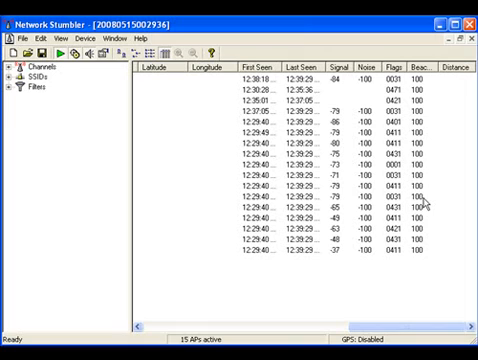